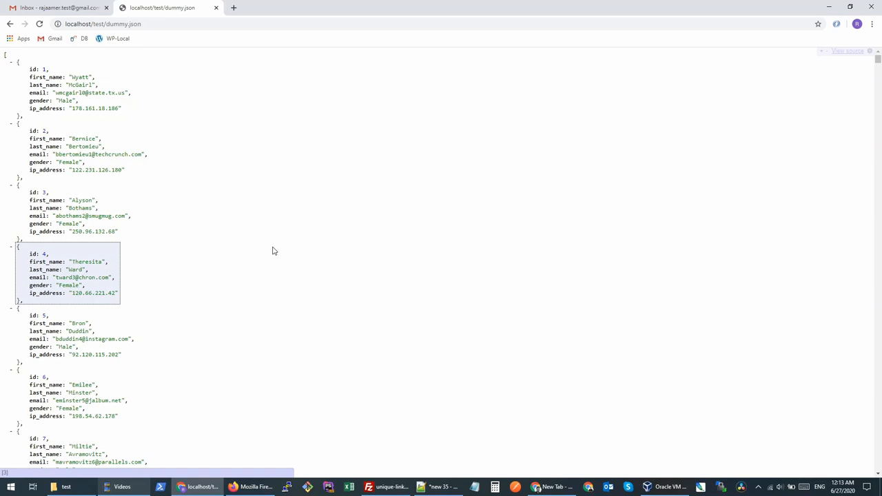
Reload localhost/test/dummy.json so it appears as raw, unformatted JSON text
{"action": "scroll", "scroll_direction": "down", "scroll_amount": 3}
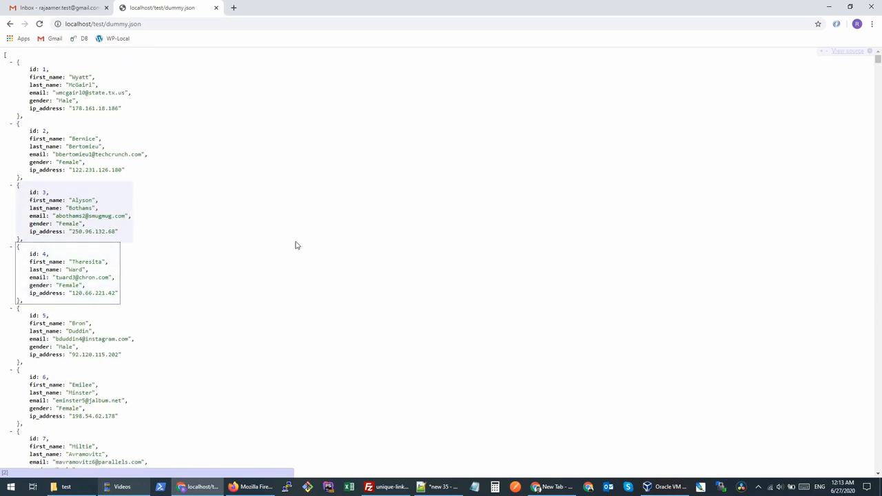
{"action": "left_click", "coordinate": [847, 49]}
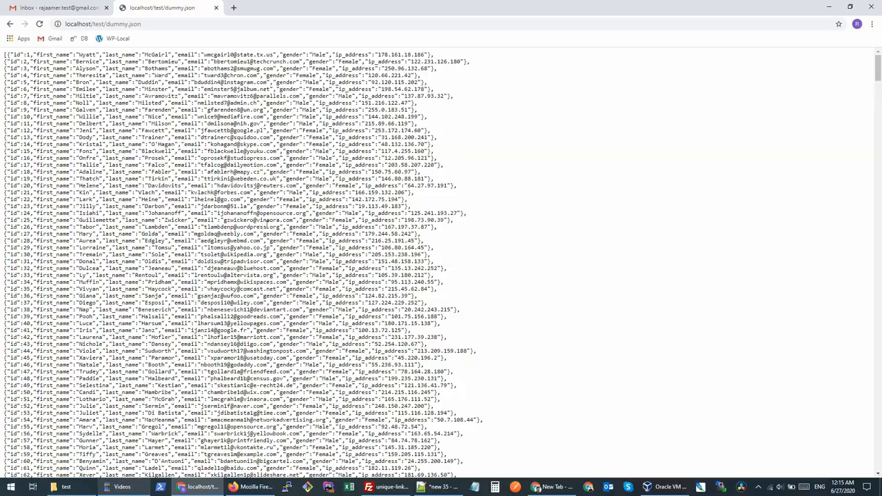
Scroll through the raw dummy.json records and return to the top of the page
{"action": "scroll", "scroll_direction": "down", "scroll_amount": 3}
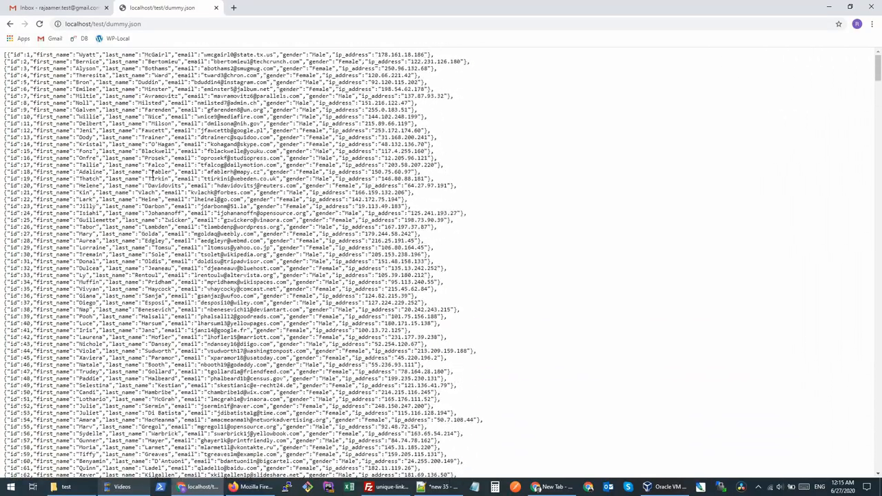
{"action": "scroll", "scroll_direction": "down", "scroll_amount": 3}
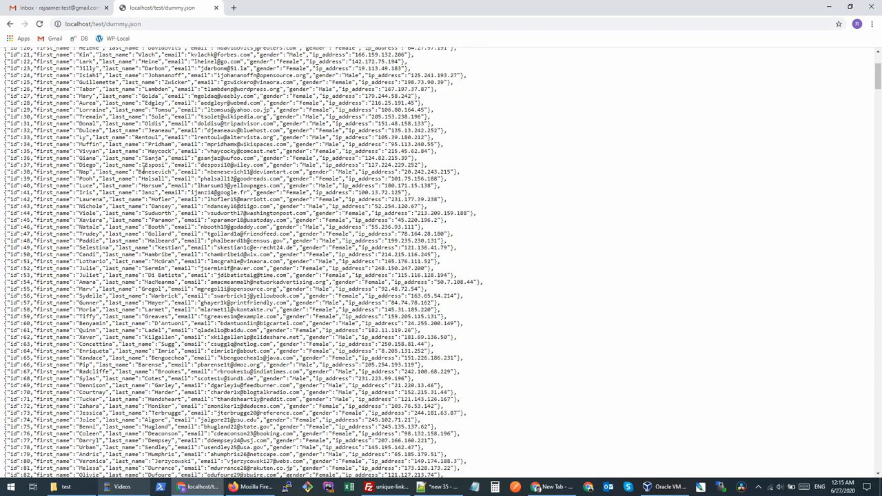
{"action": "scroll", "scroll_direction": "up", "scroll_amount": 3}
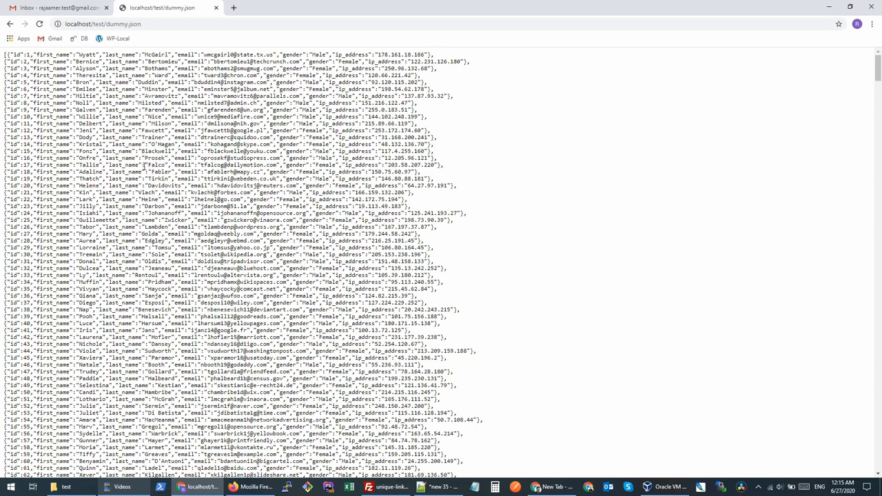
{"action": "scroll", "scroll_direction": "down", "scroll_amount": 3}
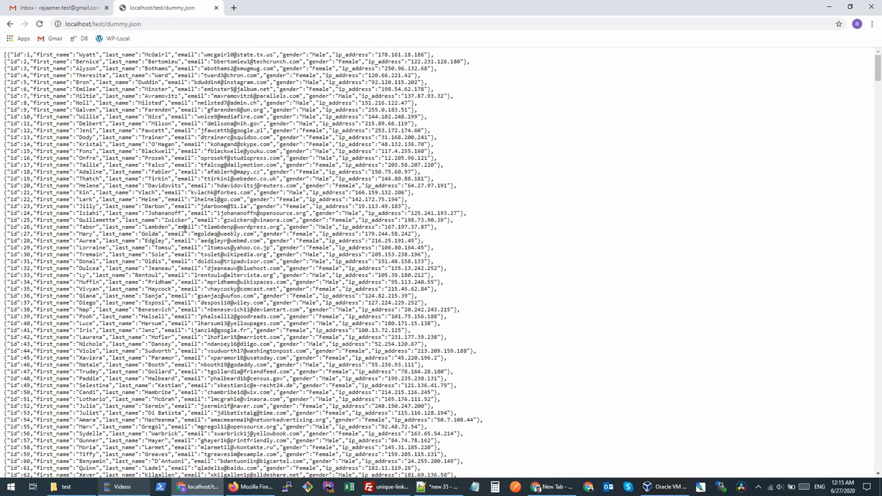
{"action": "mouse_move", "coordinate": [269, 193]}
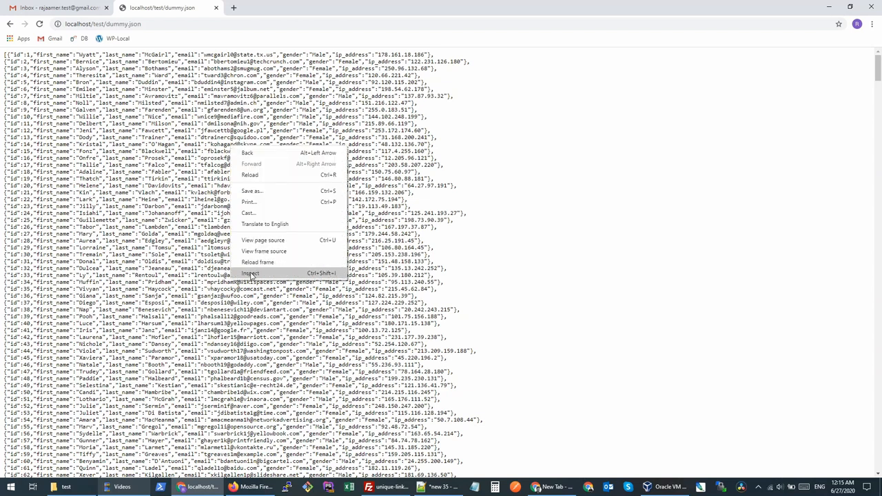
Inspect the page, preview the dummy.json network response and expand the [0 … 99] record group
{"action": "left_click", "coordinate": [248, 273]}
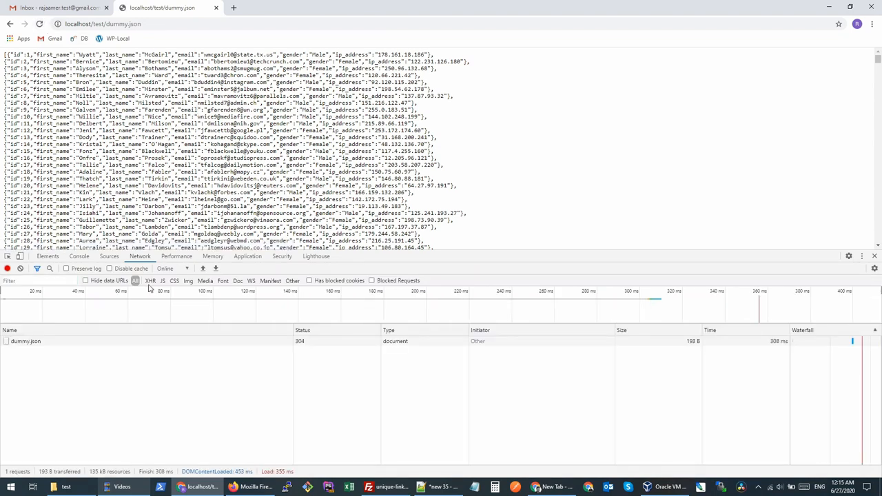
{"action": "left_click", "coordinate": [23, 342]}
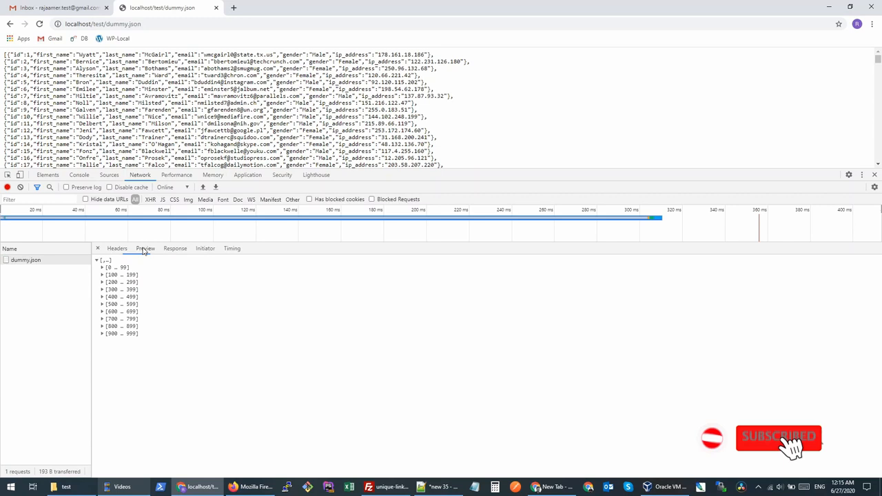
{"action": "left_click", "coordinate": [102, 269]}
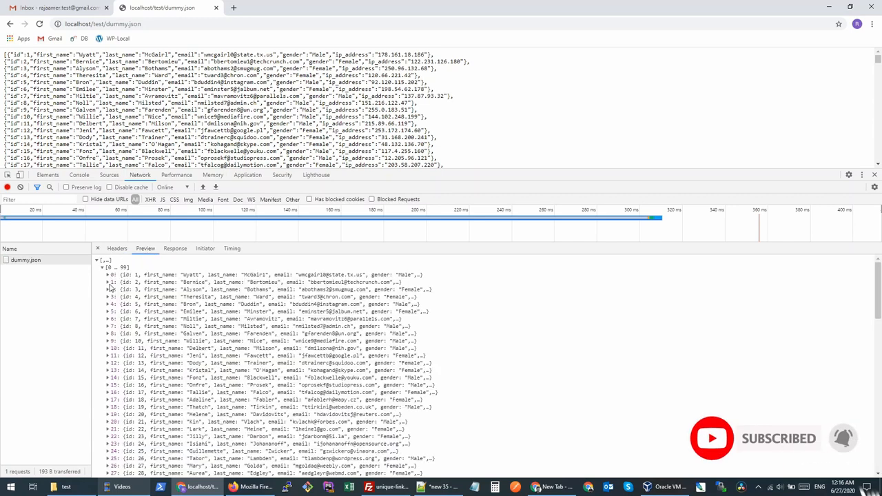
{"action": "left_click", "coordinate": [108, 277]}
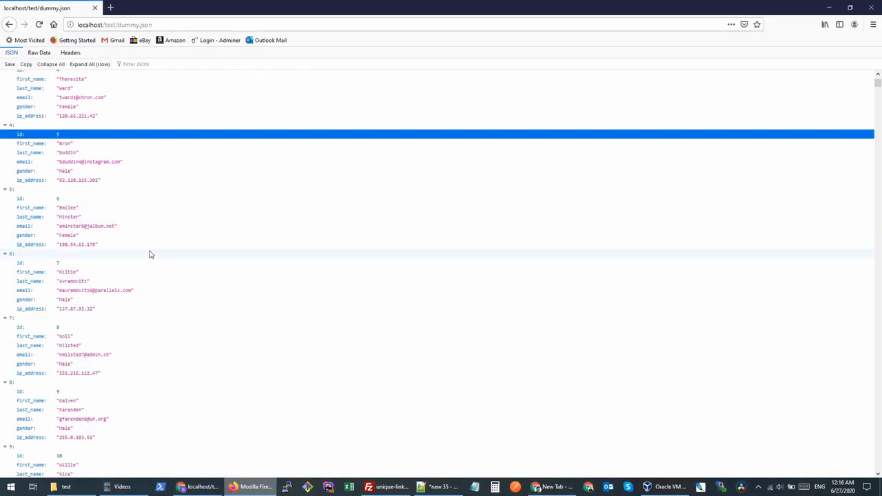
{"action": "mouse_move", "coordinate": [98, 266]}
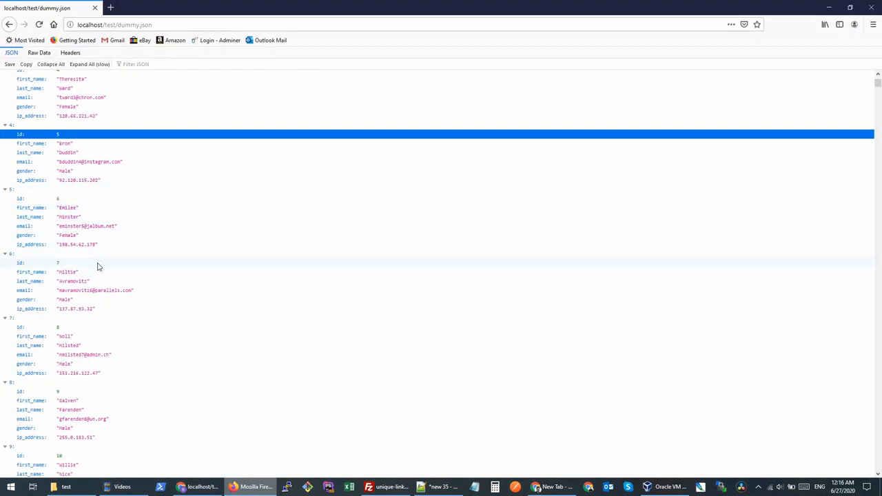
Scroll through the dummy.json records in Firefox's built-in JSON viewer
{"action": "scroll", "scroll_direction": "down", "scroll_amount": 3}
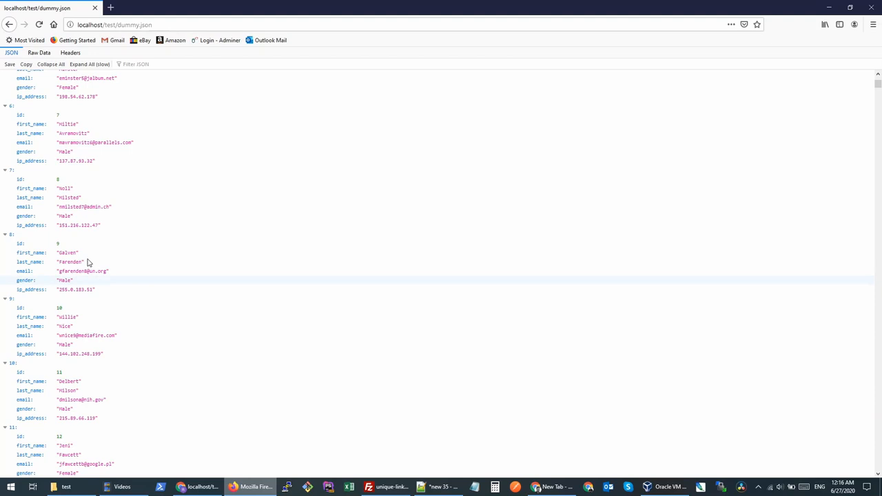
{"action": "scroll", "scroll_direction": "up", "scroll_amount": 3}
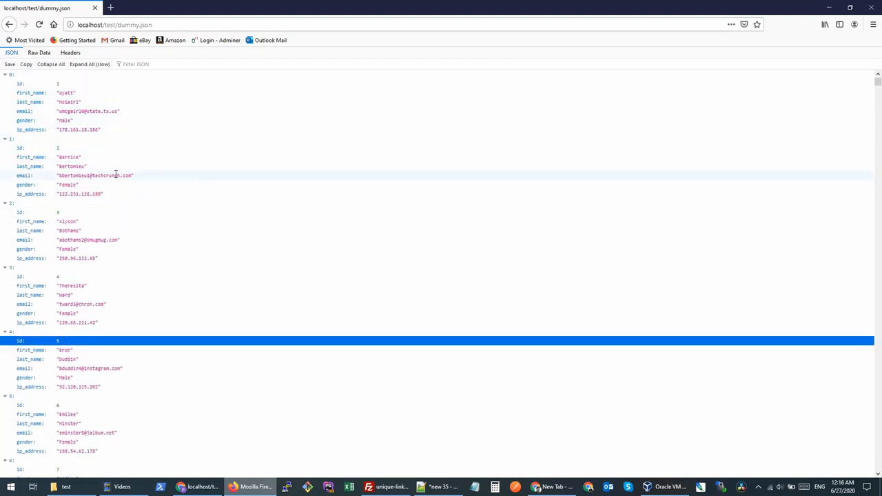
{"action": "scroll", "scroll_direction": "down", "scroll_amount": 3}
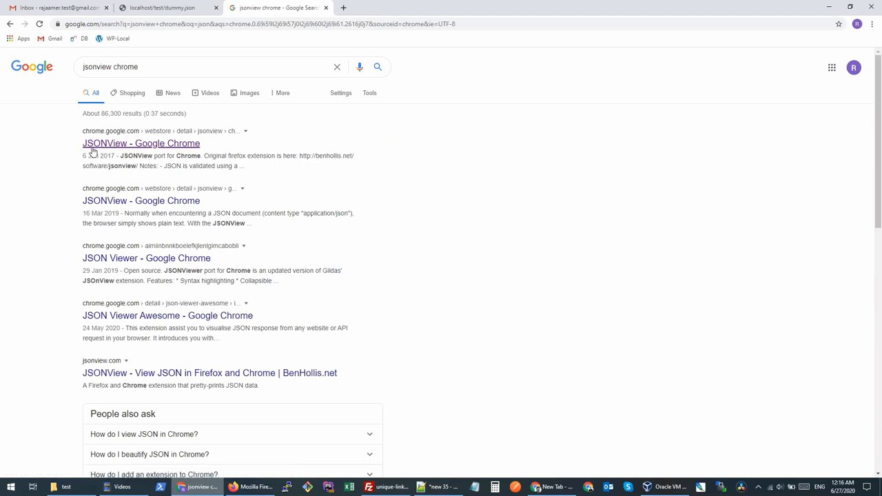
Add the JSONView extension from its Chrome Web Store page and return to the localhost tab
{"action": "left_click", "coordinate": [141, 142]}
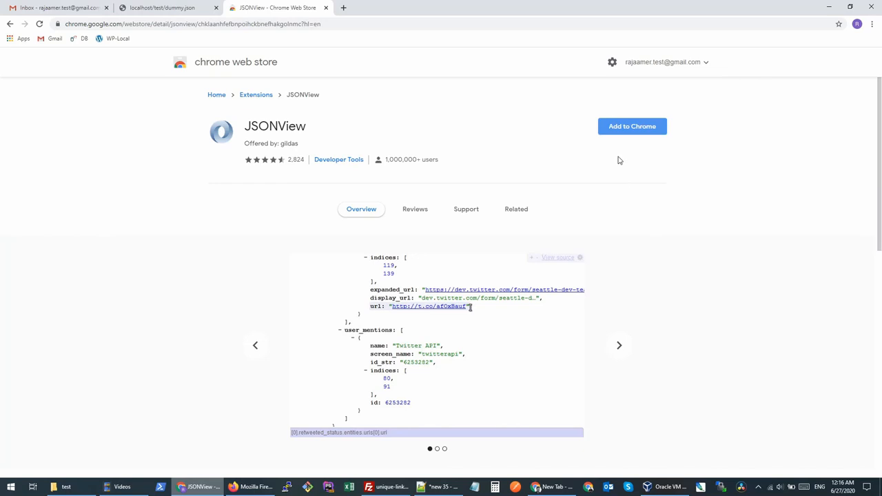
{"action": "left_click", "coordinate": [631, 127]}
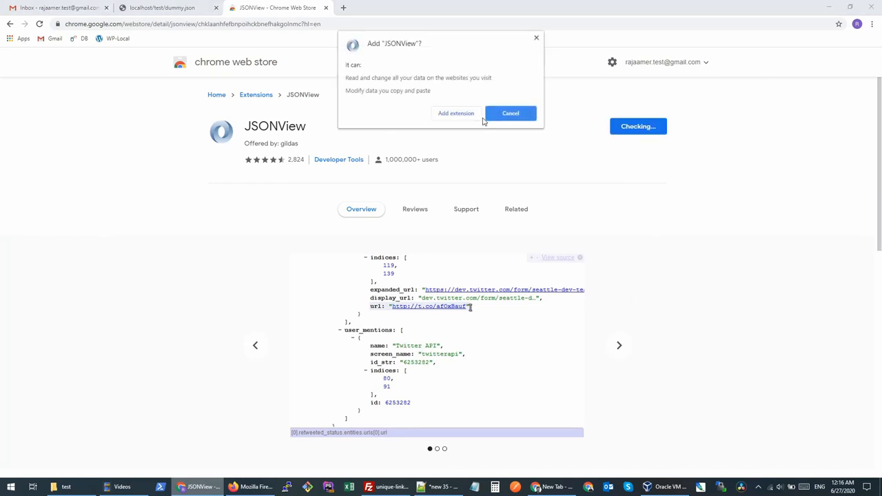
{"action": "left_click", "coordinate": [458, 113]}
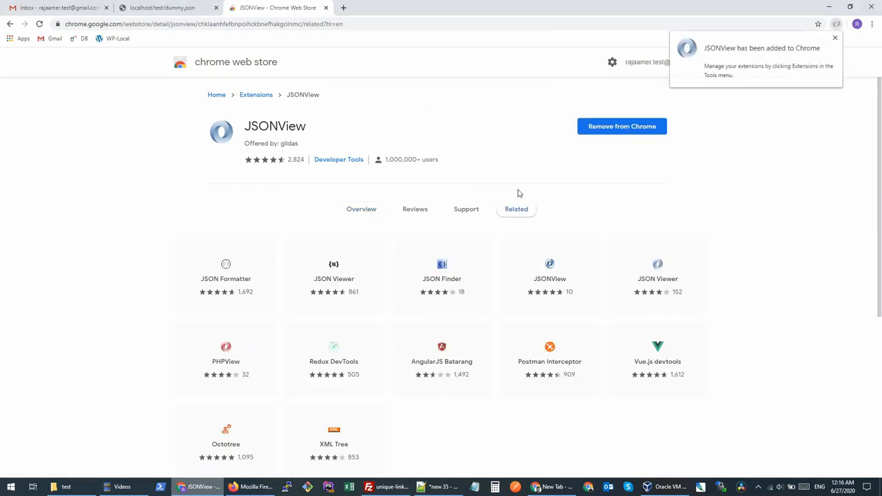
{"action": "left_click", "coordinate": [158, 8]}
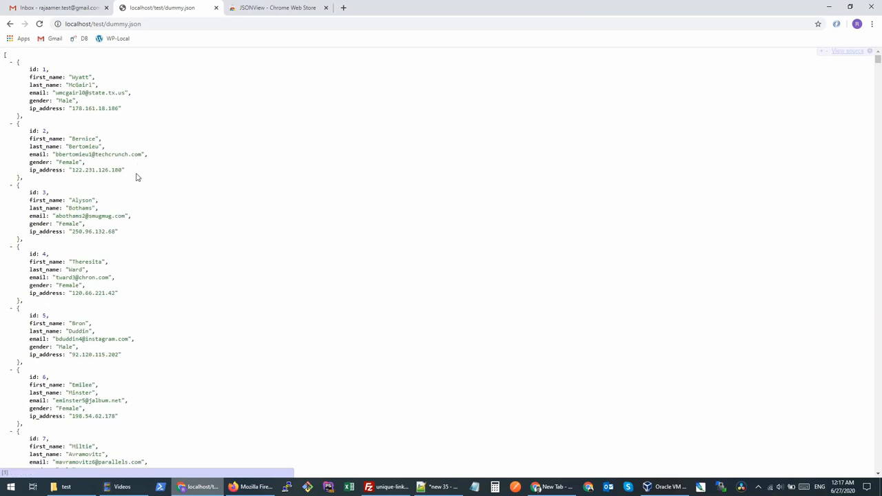
{"action": "mouse_move", "coordinate": [830, 55]}
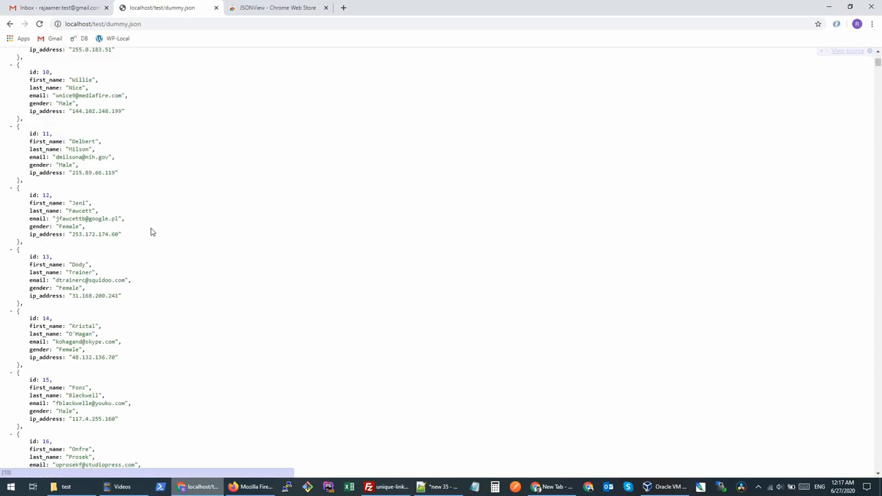
Scroll through the JSONView-formatted, collapsible dummy.json records on localhost
{"action": "scroll", "scroll_direction": "down", "scroll_amount": 3}
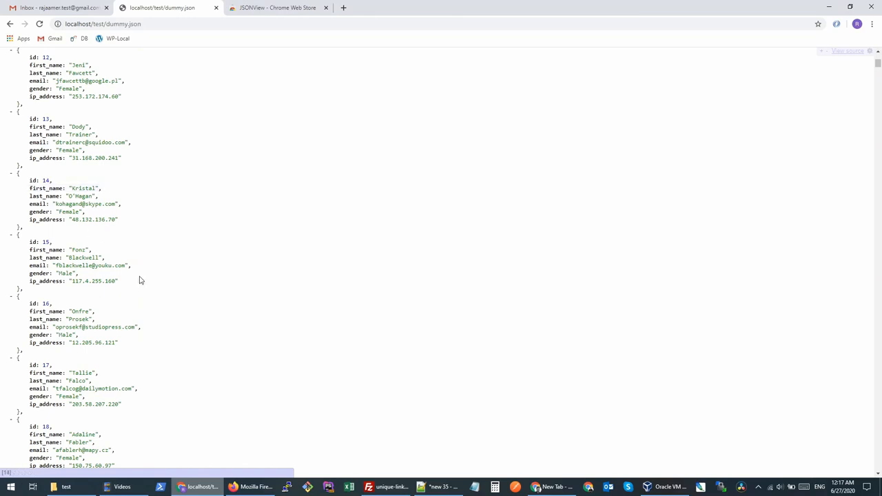
{"action": "scroll", "scroll_direction": "up", "scroll_amount": 3}
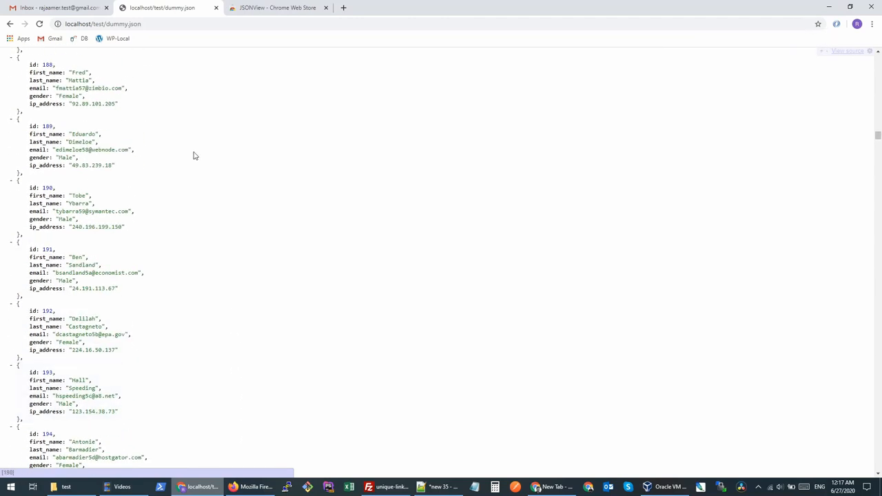
{"action": "mouse_move", "coordinate": [146, 91]}
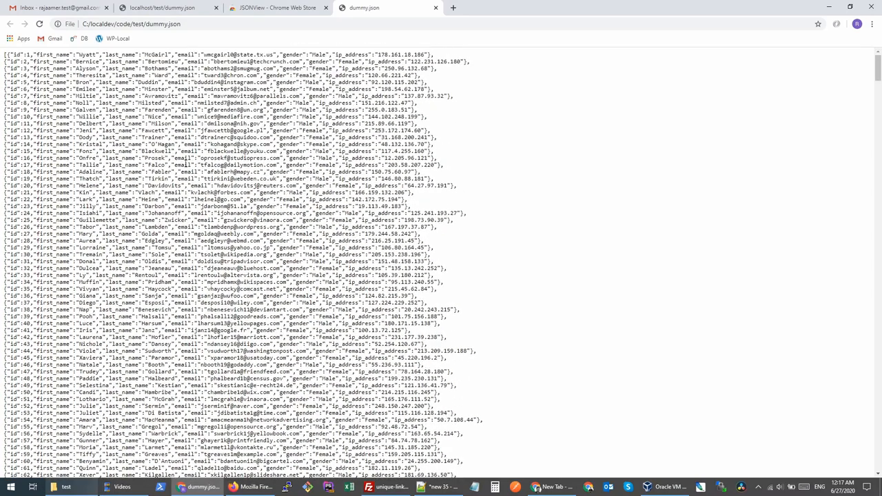
Show the test folder containing dummy.json in File Explorer
{"action": "left_click", "coordinate": [57, 488]}
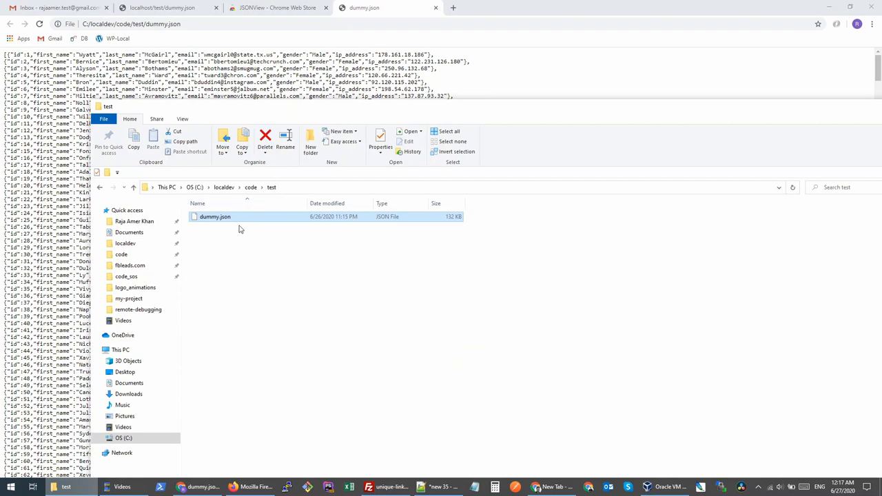
{"action": "mouse_move", "coordinate": [268, 235]}
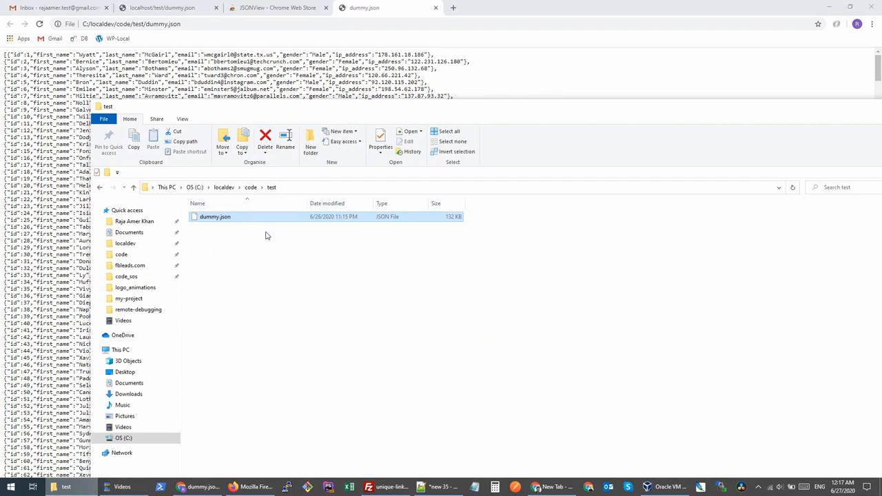
{"action": "mouse_move", "coordinate": [320, 240]}
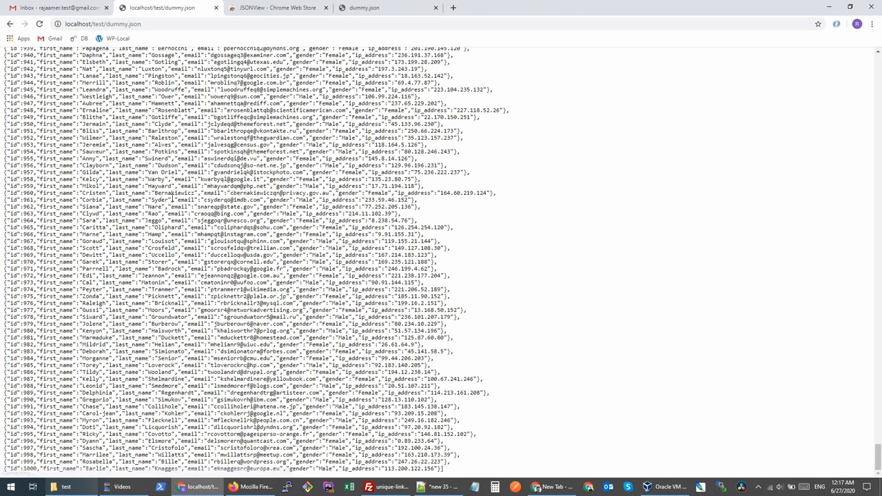
Switch back to the localhost dummy.json tab and scroll its formatted records around ids 58–64
{"action": "left_click", "coordinate": [163, 8]}
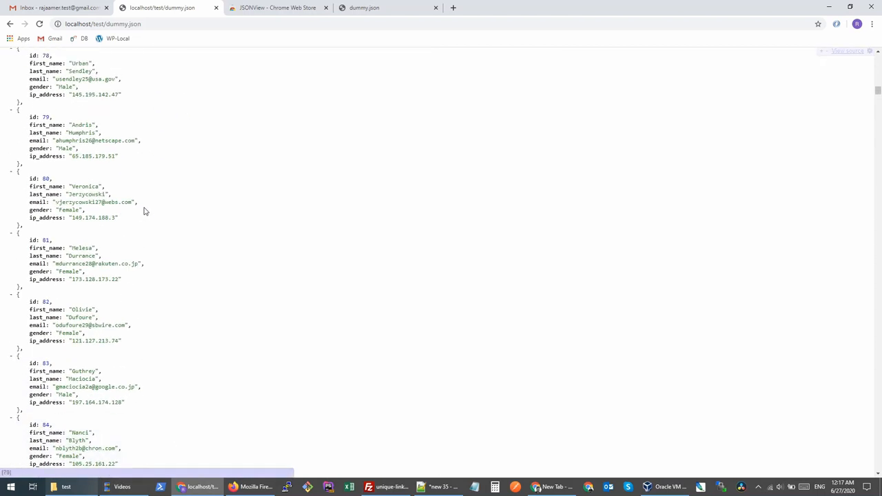
{"action": "scroll", "scroll_direction": "up", "scroll_amount": 3}
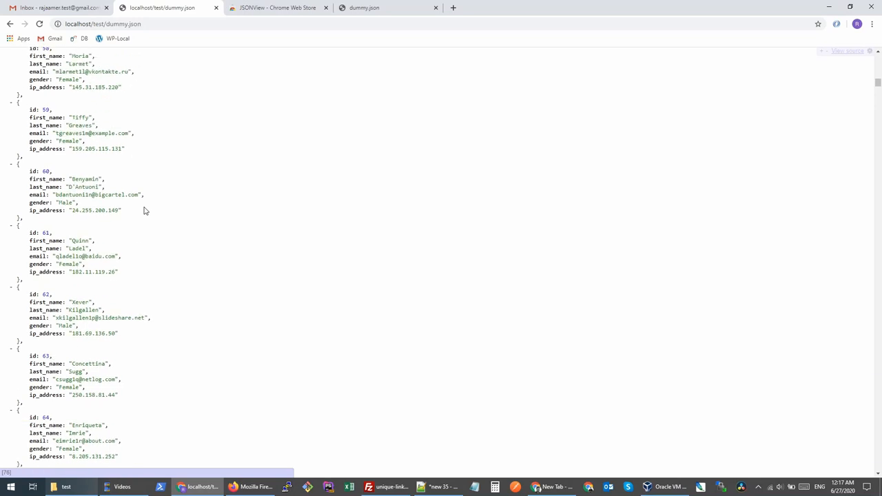